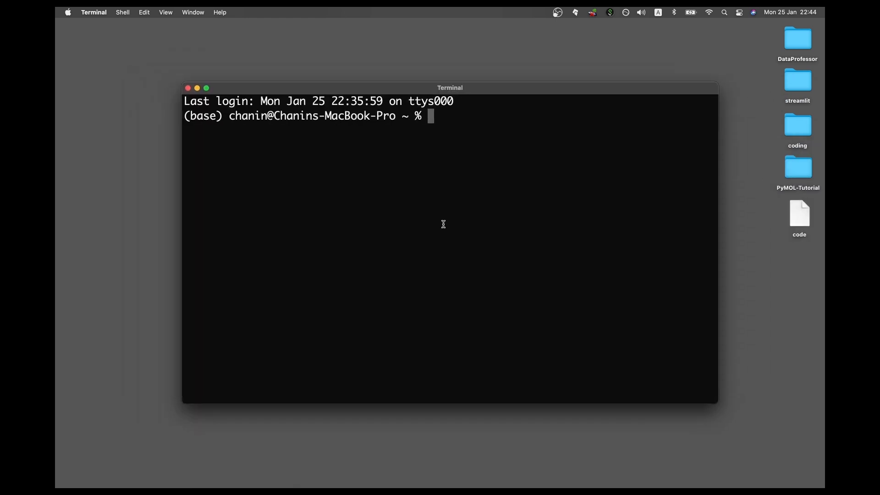
- Change into Desktop/streamlit/multi-page and list its contents with ls
{"action": "type", "text": "cd"}
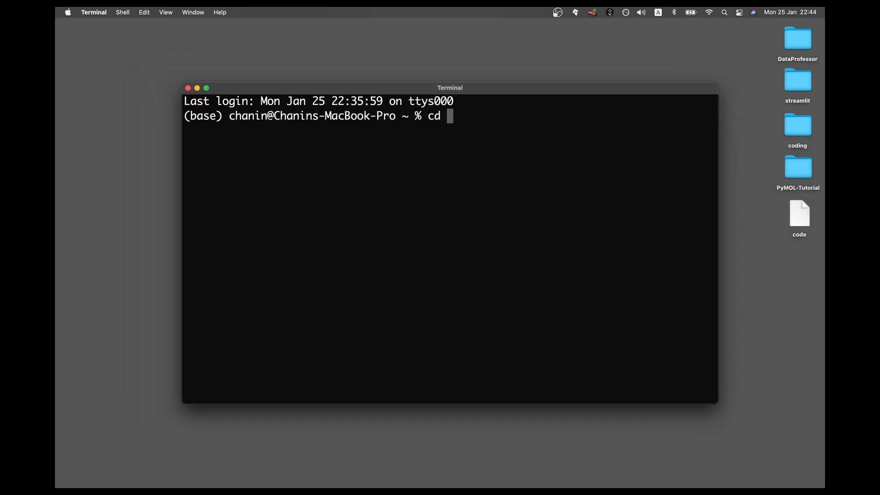
{"action": "type", "text": "str"}
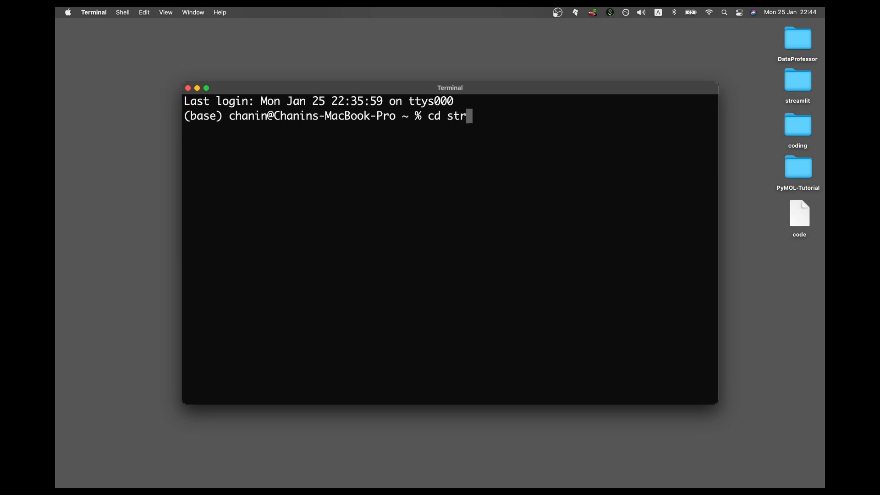
{"action": "type", "text": "esktop"}
{"action": "type", "text": "cd streamlit"}
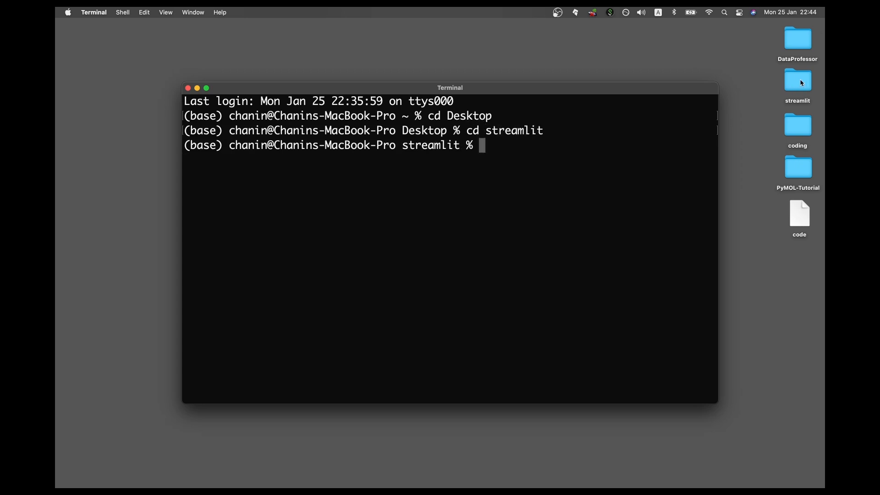
{"action": "type", "text": "c"}
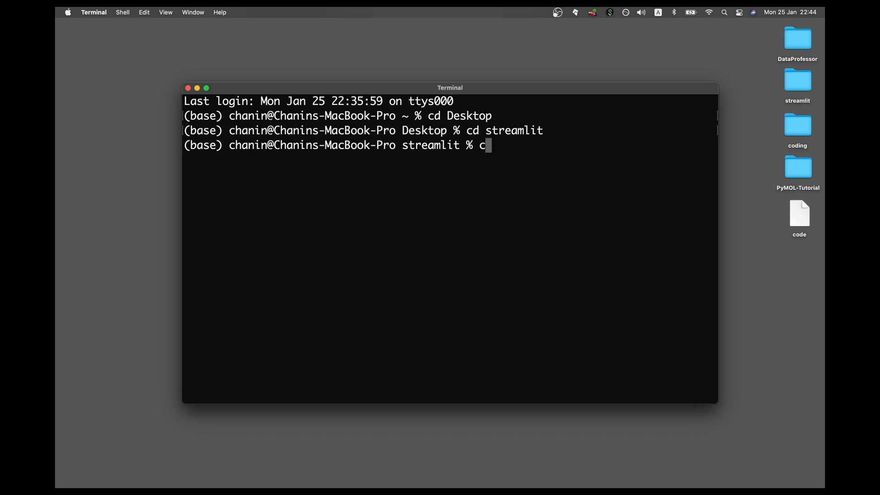
{"action": "type", "text": "d multi-page/"}
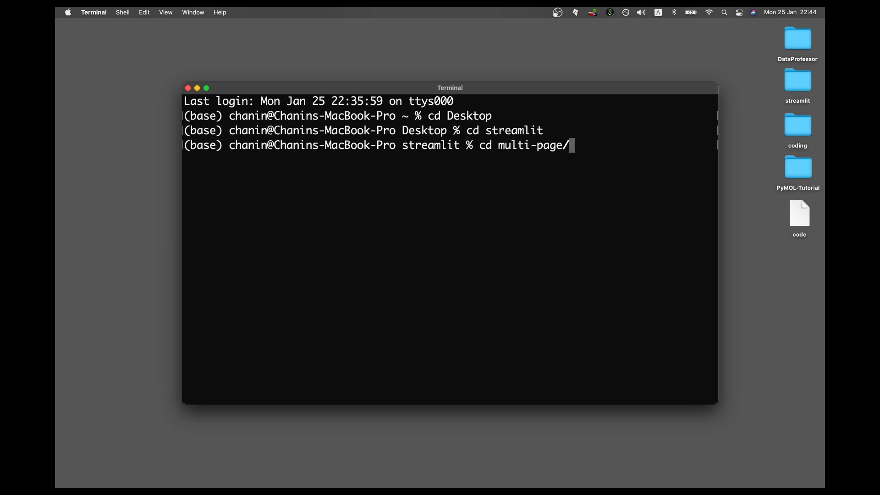
{"action": "type", "text": "ls"}
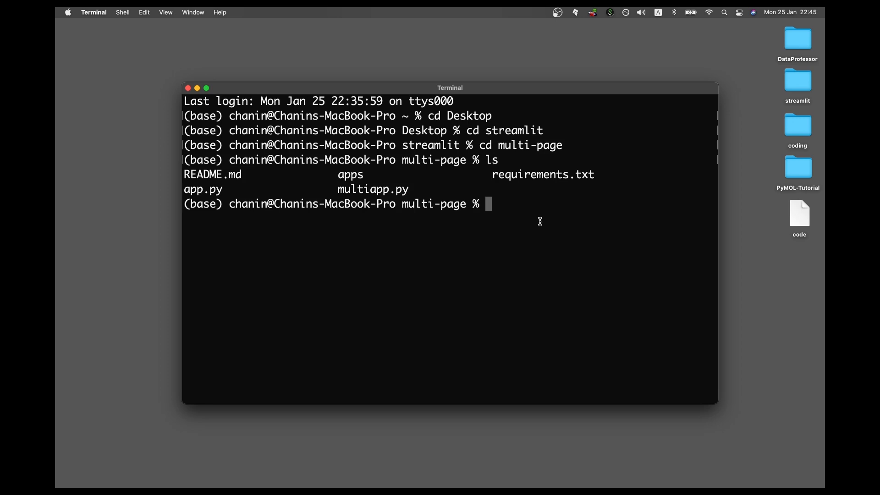
- Activate the dataprofessor conda environment and launch the app with streamlit run app.py
{"action": "type", "text": "conda activate da"}
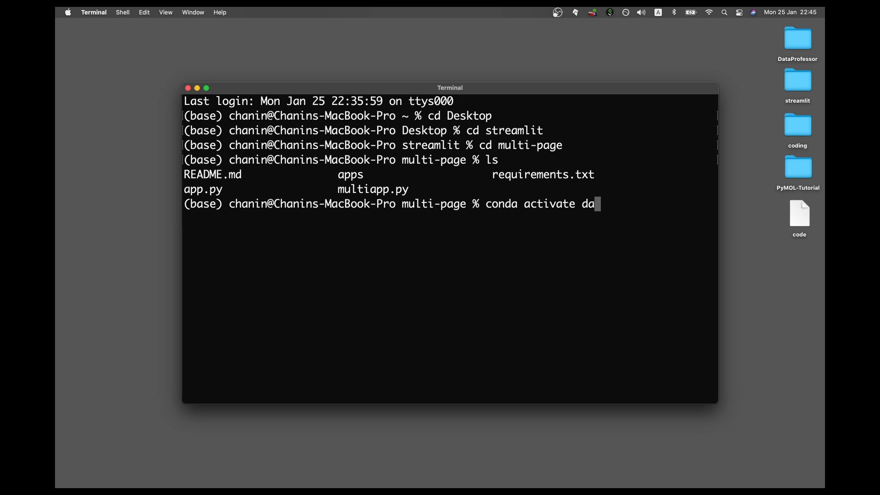
{"action": "type", "text": "taprofessor"}
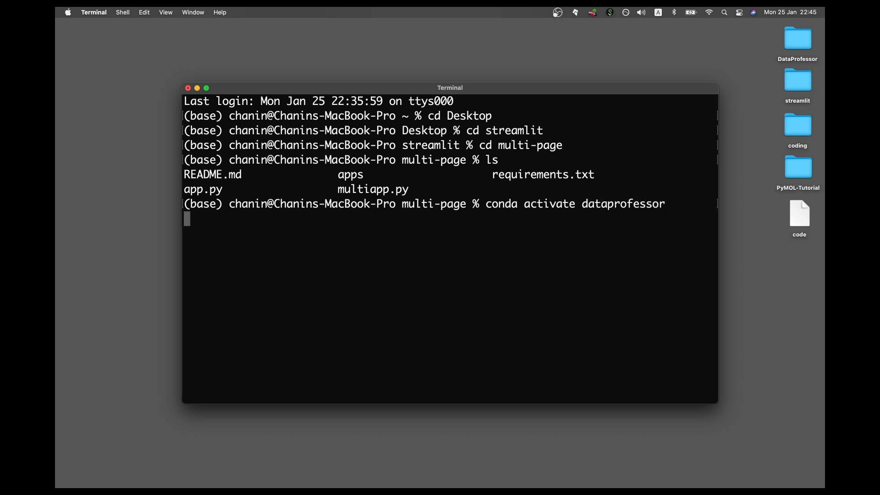
{"action": "key", "text": "Return"}
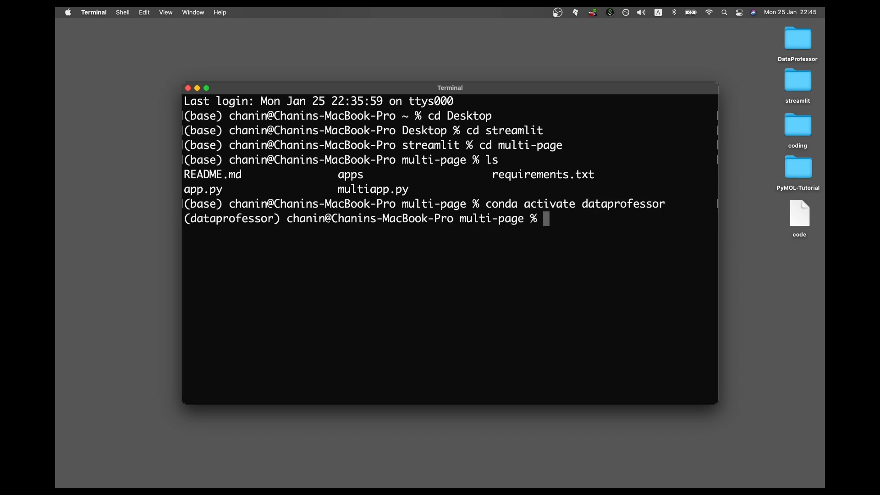
{"action": "type", "text": "streamlit"}
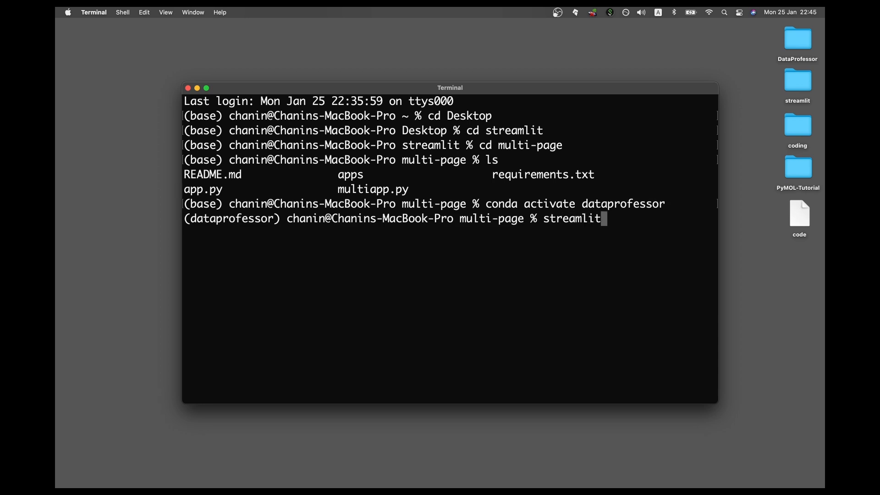
{"action": "type", "text": "run ap"}
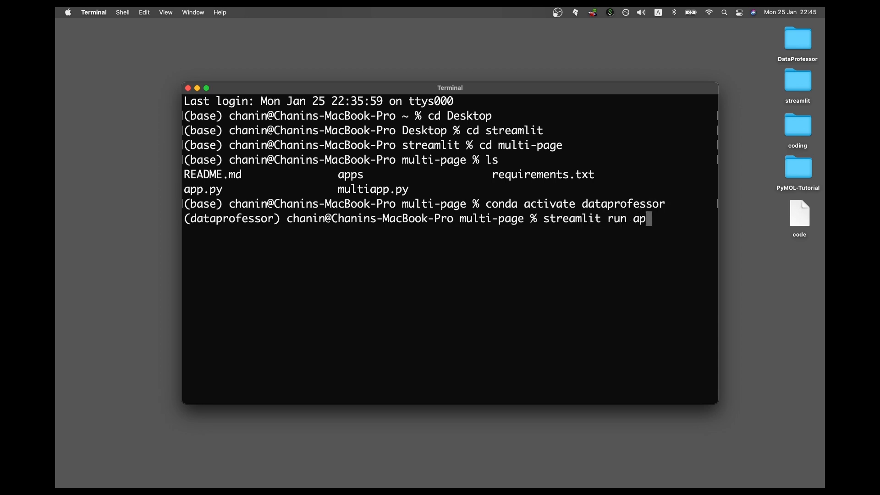
{"action": "key", "text": "Enter"}
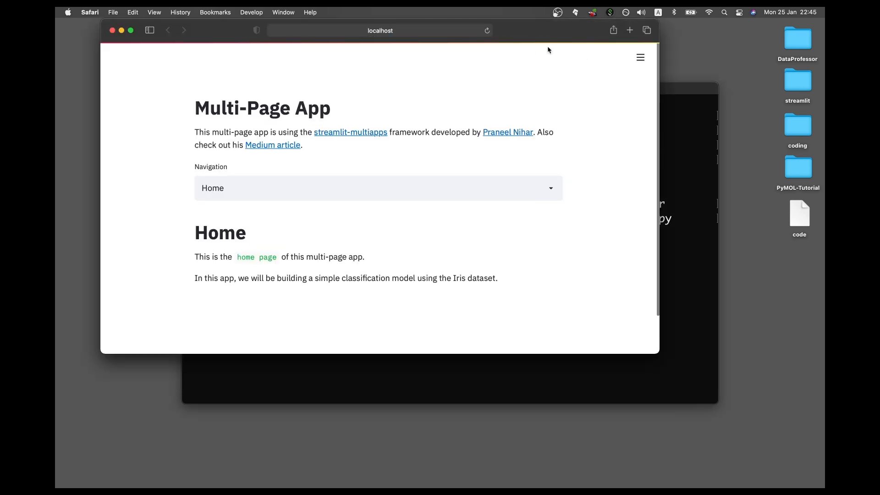
- Move the Safari Multi-Page App window to the right half of the screen
{"action": "left_click_drag", "start_coordinate": [381, 30], "coordinate": [545, 30]}
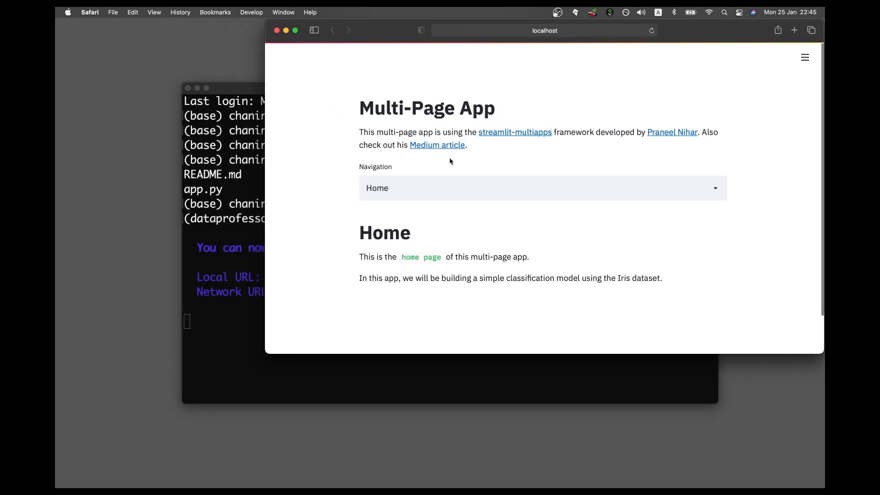
{"action": "mouse_move", "coordinate": [480, 461]}
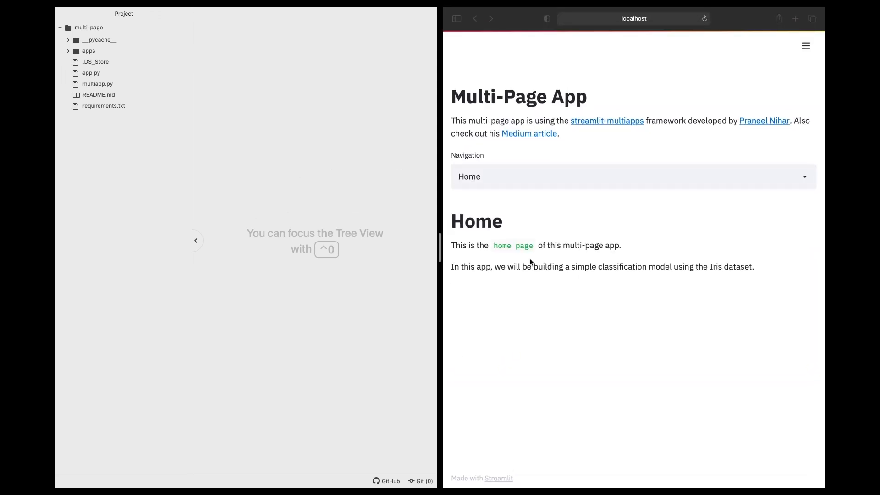
{"action": "left_click", "coordinate": [98, 83]}
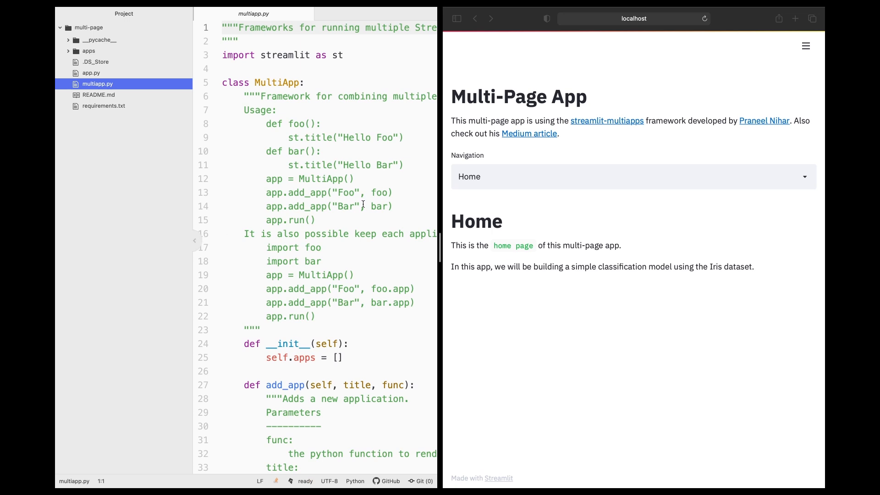
{"action": "mouse_move", "coordinate": [283, 94]}
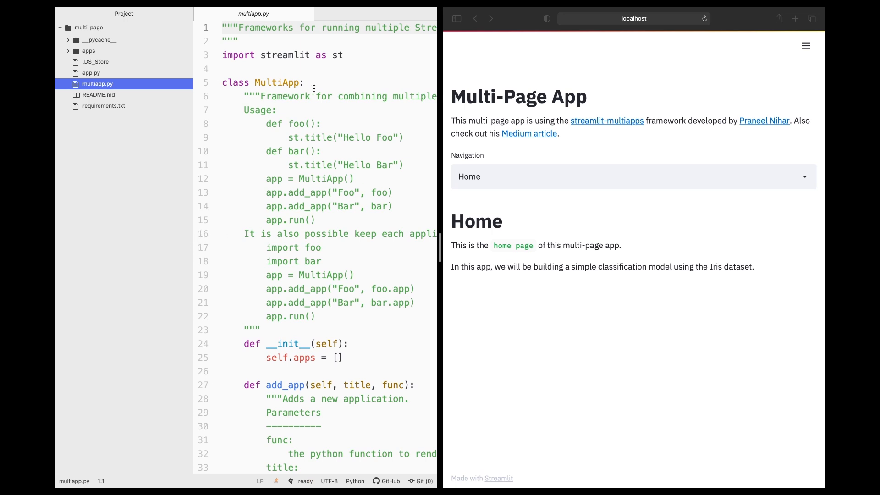
{"action": "mouse_move", "coordinate": [562, 255]}
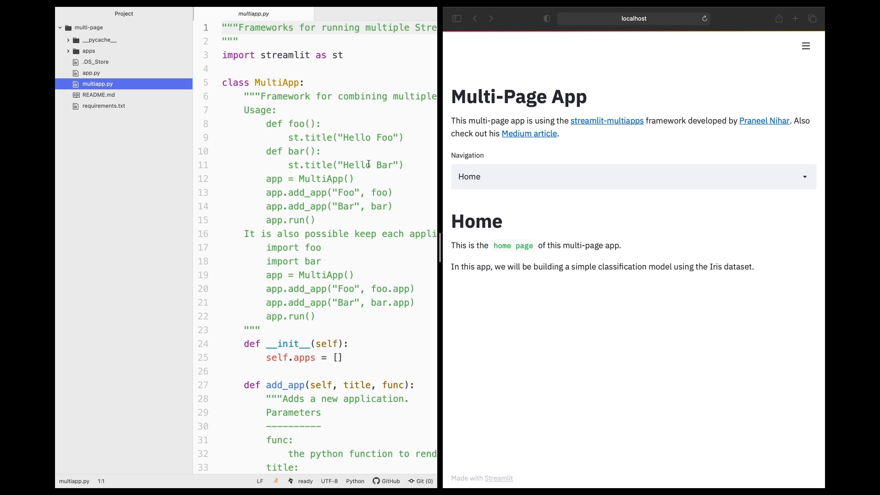
{"action": "mouse_move", "coordinate": [260, 14]}
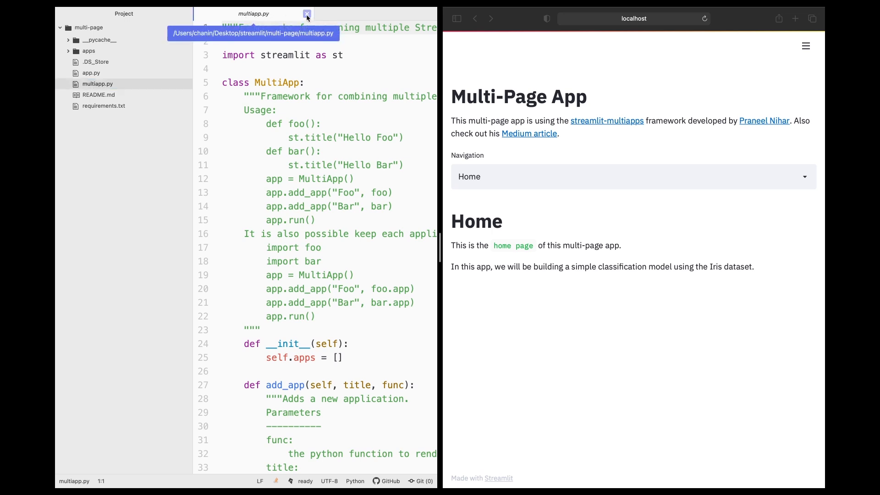
{"action": "left_click", "coordinate": [306, 16]}
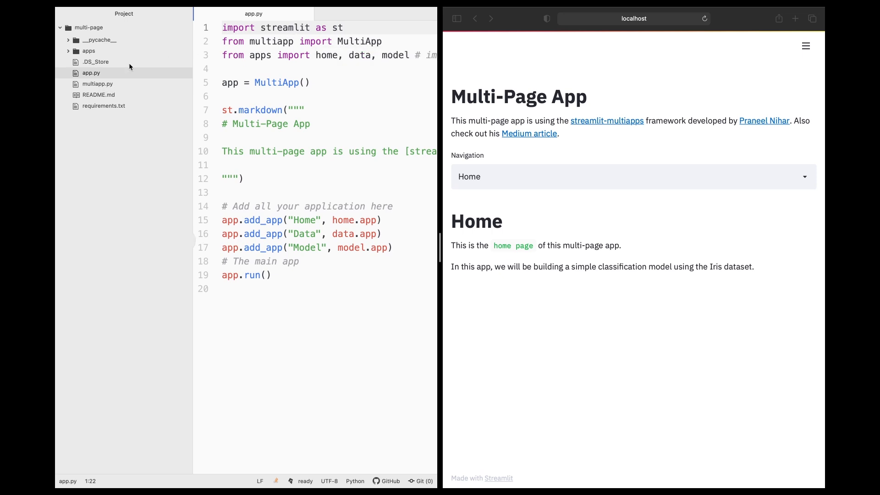
{"action": "left_click", "coordinate": [88, 51]}
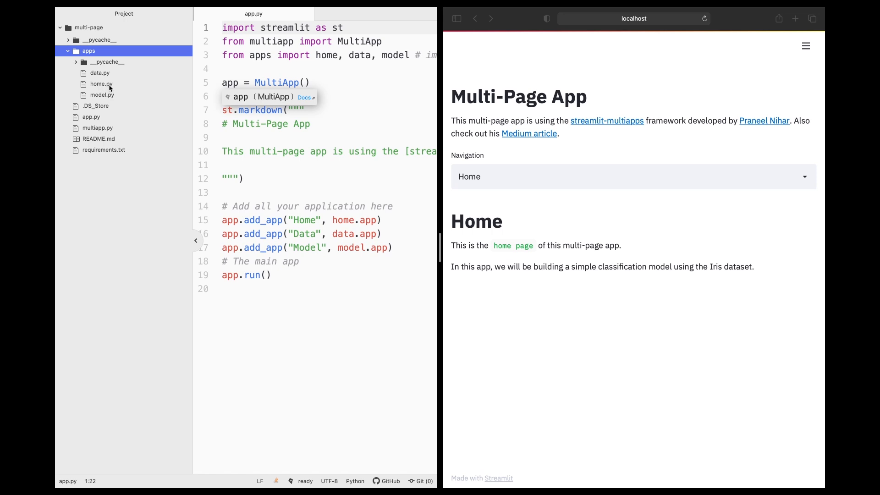
{"action": "mouse_move", "coordinate": [109, 96]}
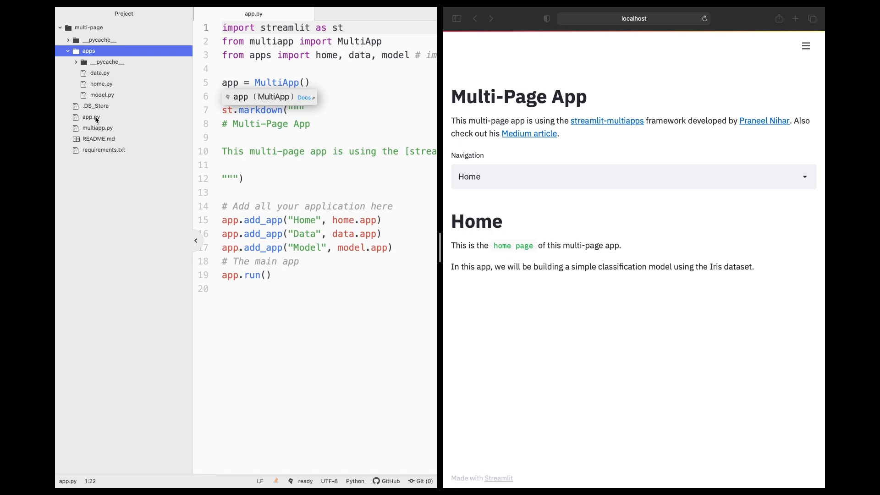
{"action": "mouse_move", "coordinate": [95, 118]}
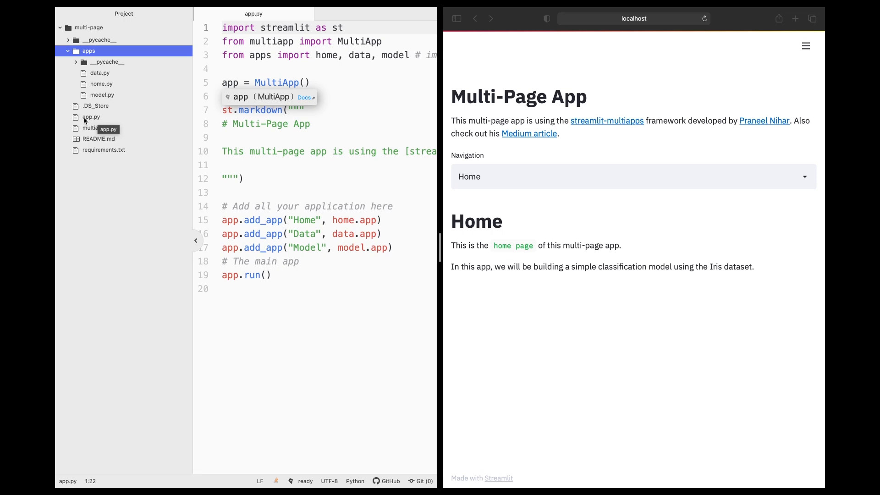
{"action": "left_click", "coordinate": [91, 118]}
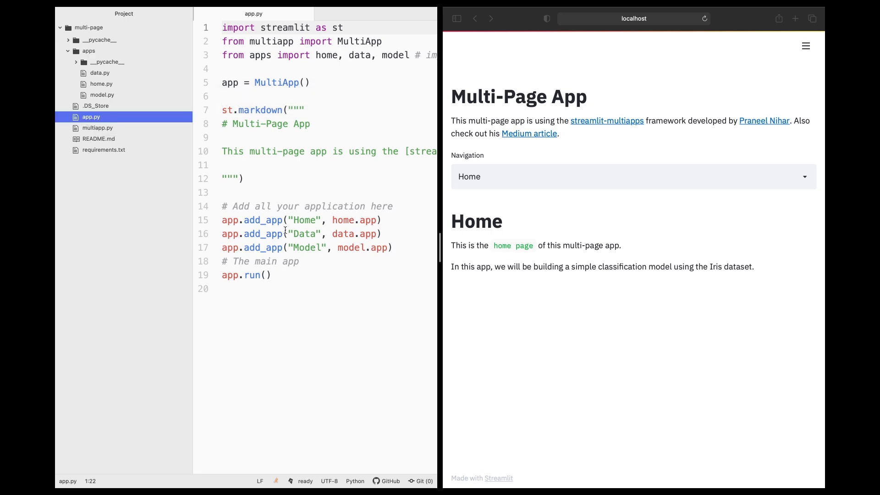
{"action": "double_click", "coordinate": [304, 220]}
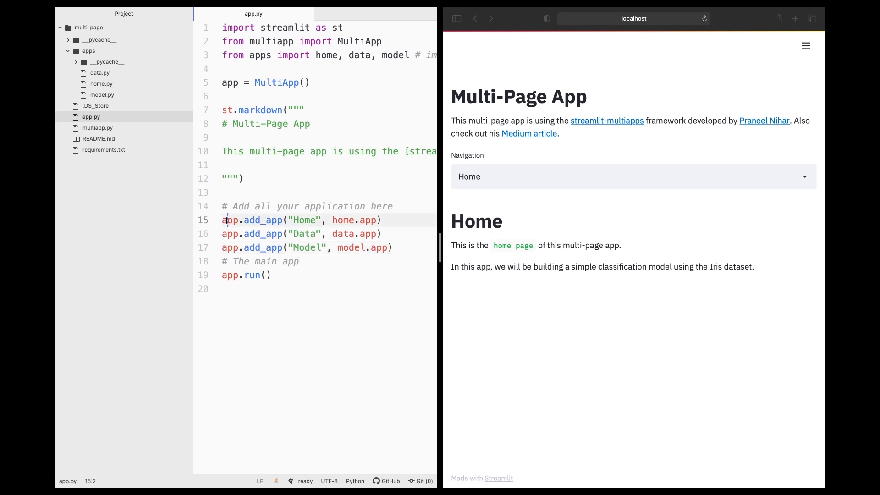
{"action": "left_click", "coordinate": [393, 248]}
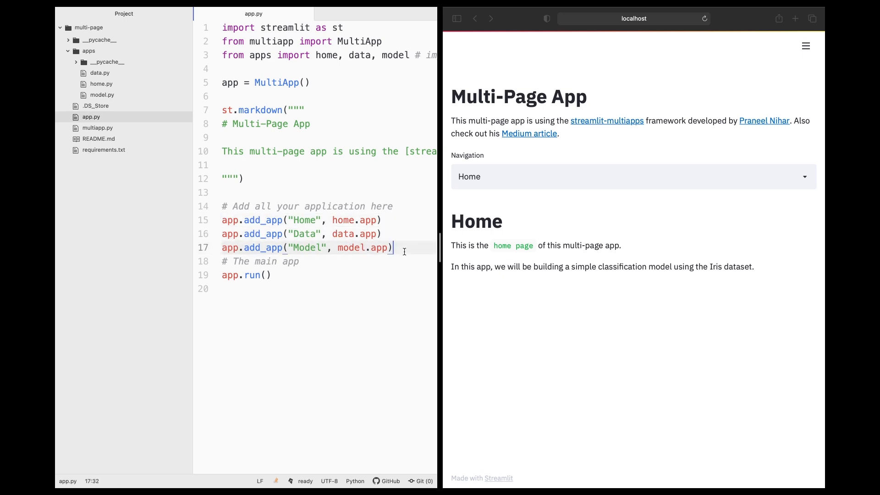
{"action": "left_click", "coordinate": [315, 55]}
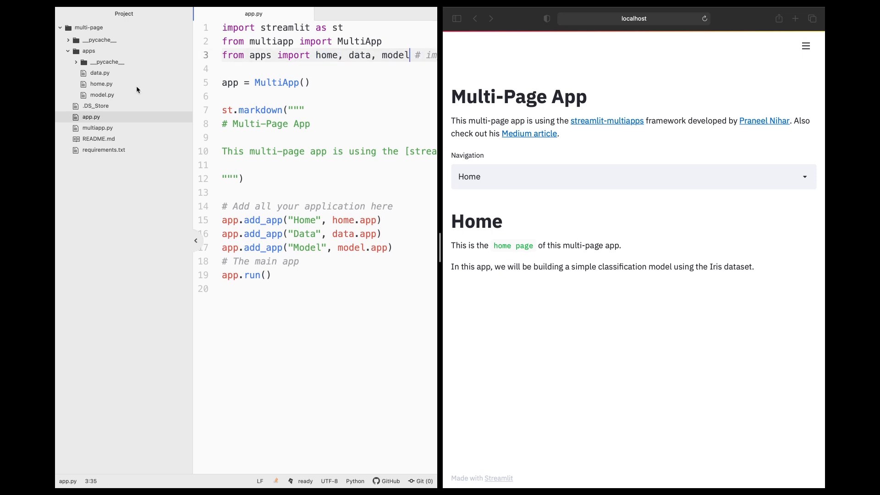
{"action": "mouse_move", "coordinate": [97, 73]}
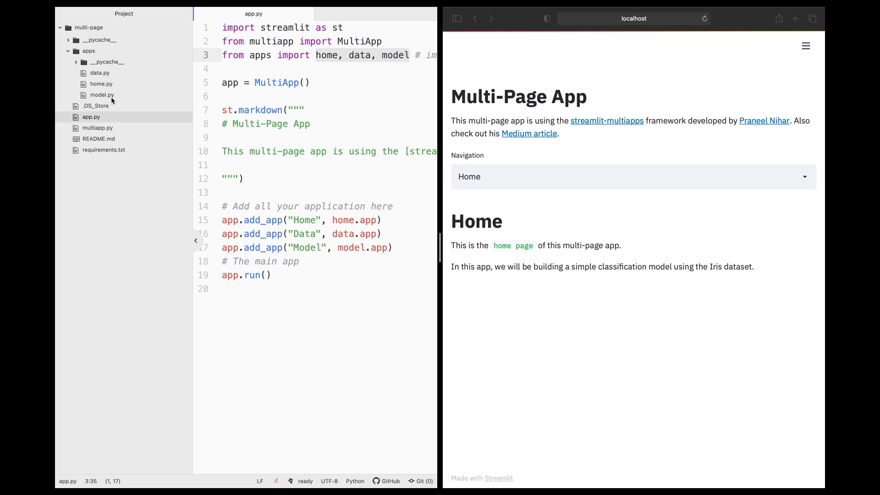
{"action": "left_click", "coordinate": [306, 220]}
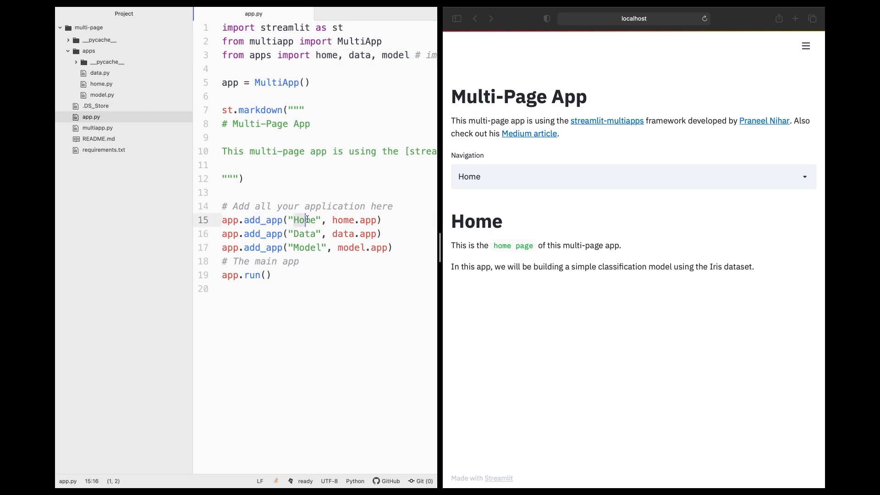
{"action": "left_click", "coordinate": [293, 234]}
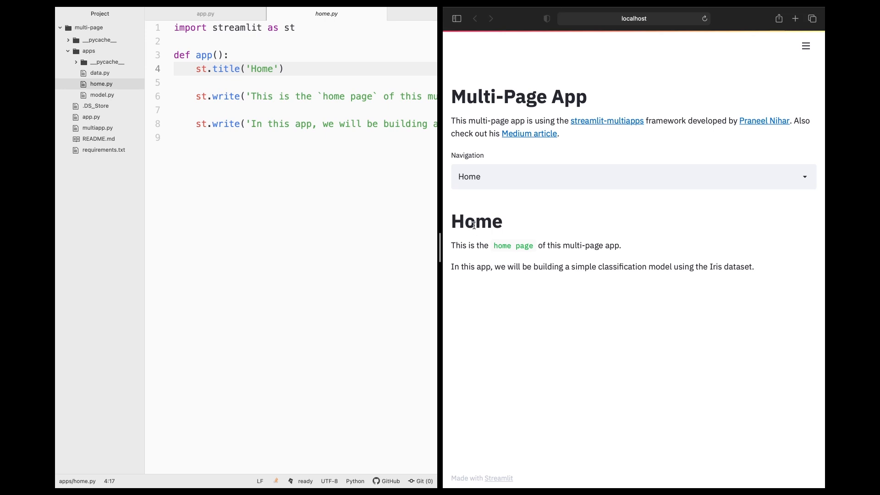
- Highlight the Home heading in the live app to compare with home.py's title line
{"action": "double_click", "coordinate": [477, 221]}
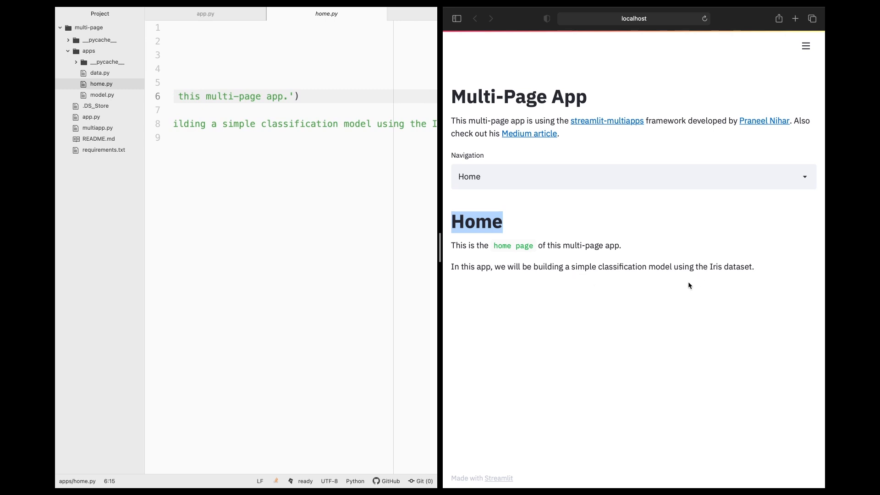
{"action": "mouse_move", "coordinate": [751, 279]}
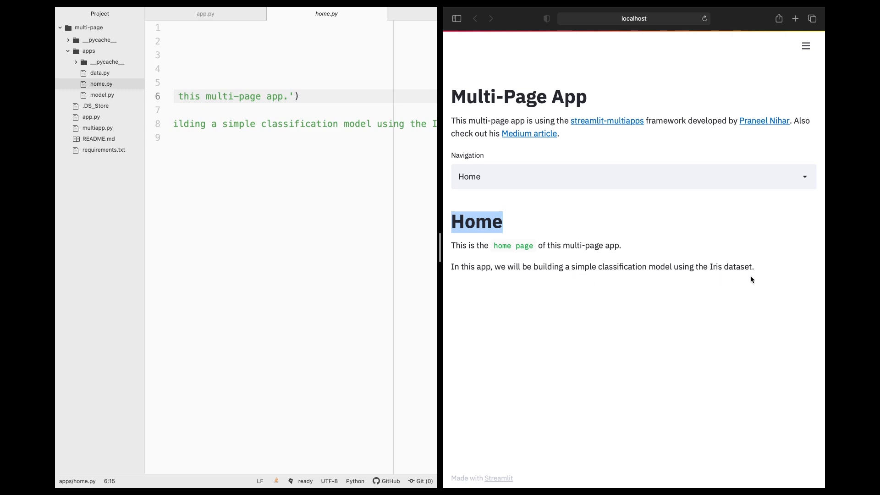
{"action": "mouse_move", "coordinate": [482, 163]}
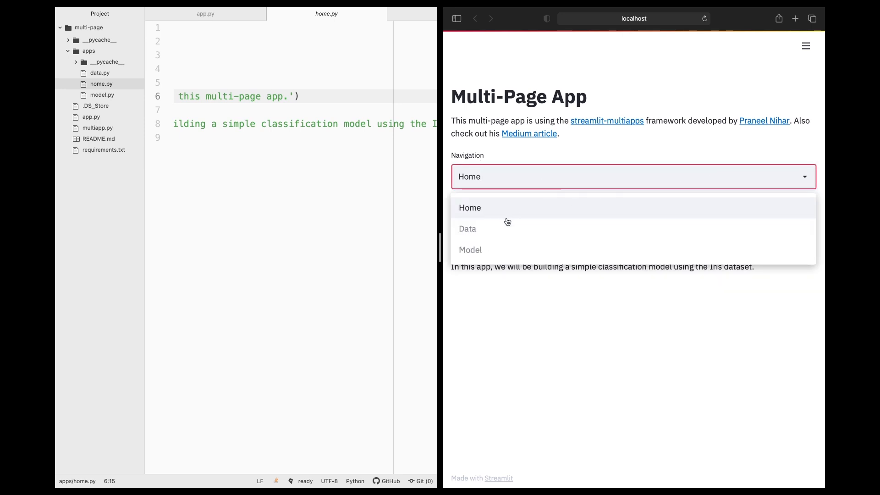
{"action": "mouse_move", "coordinate": [518, 236]}
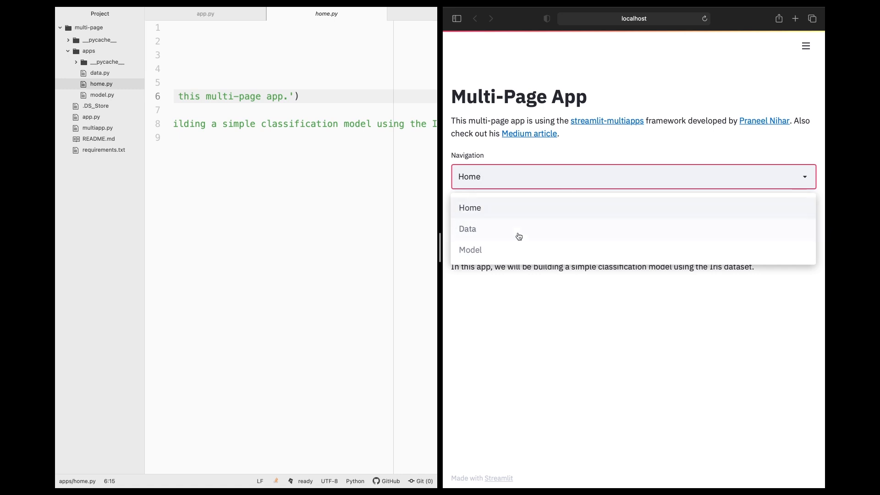
{"action": "mouse_move", "coordinate": [531, 248]}
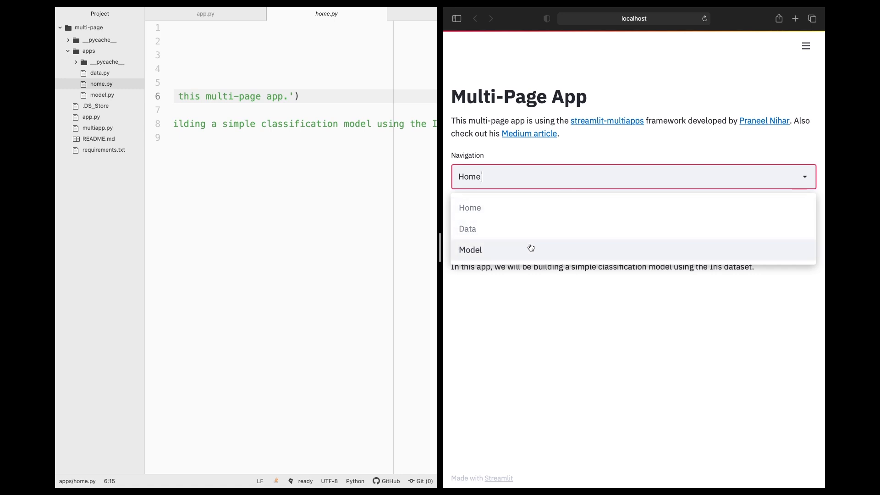
- Choose Data in the app's Navigation dropdown to show the iris DataFrame page
{"action": "left_click", "coordinate": [467, 229]}
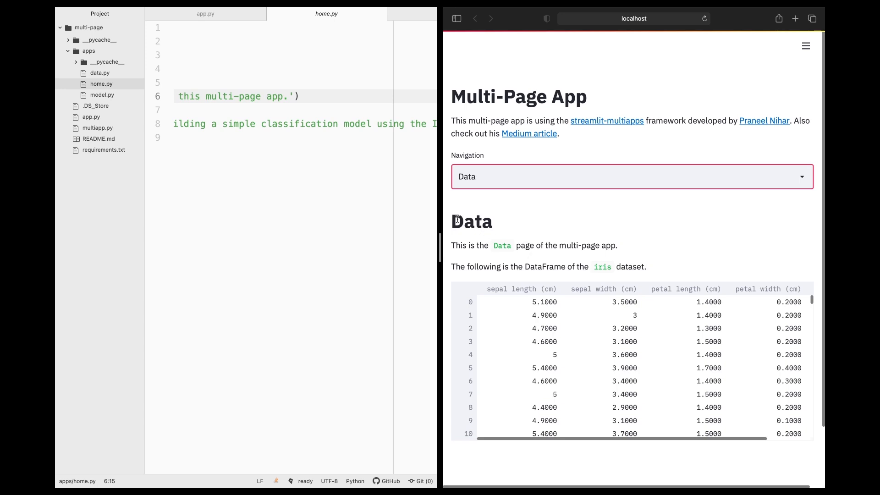
{"action": "mouse_move", "coordinate": [102, 74]}
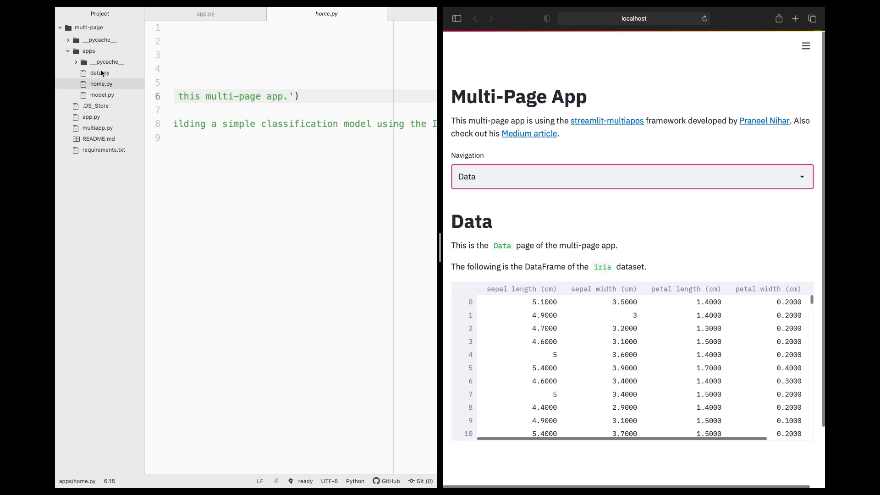
- Show data.py's title, text and iris DataFrame code beside the live Data page
{"action": "left_click", "coordinate": [99, 72]}
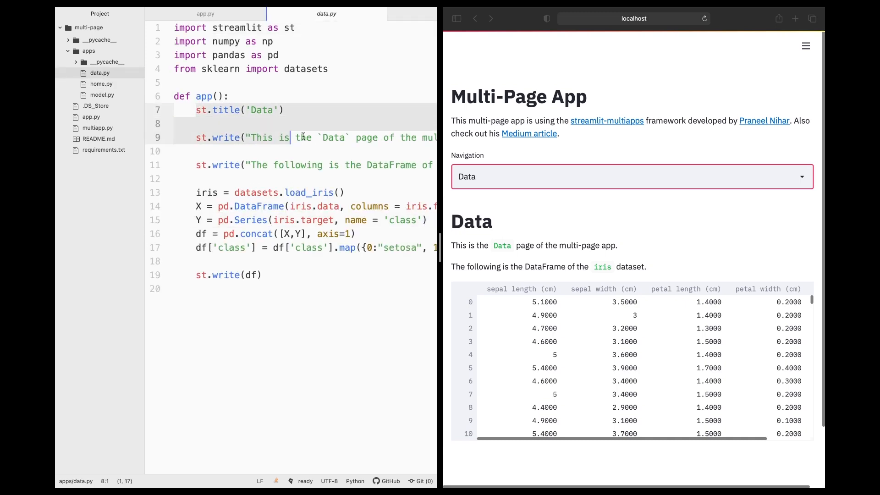
{"action": "left_click", "coordinate": [367, 165]}
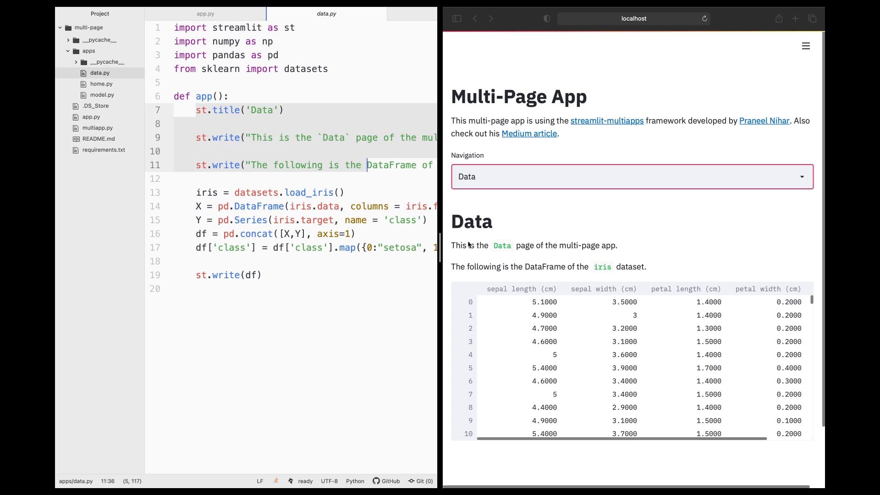
{"action": "mouse_move", "coordinate": [520, 281]}
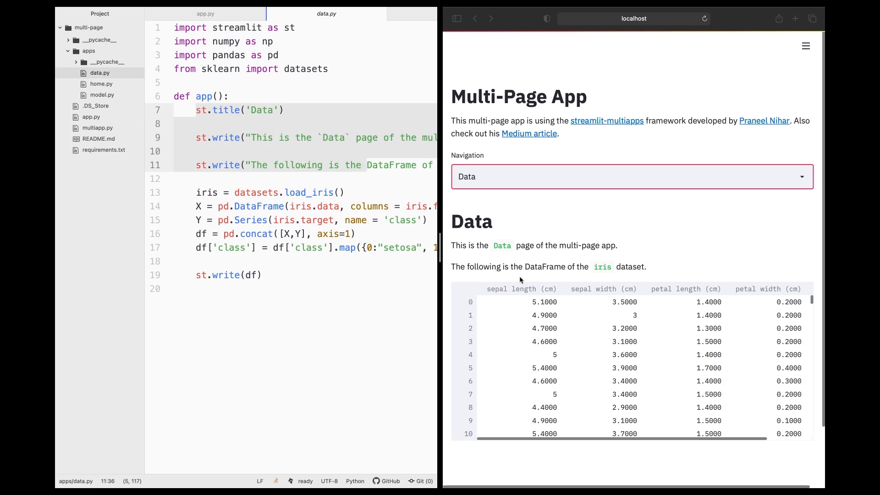
{"action": "left_click", "coordinate": [195, 192]}
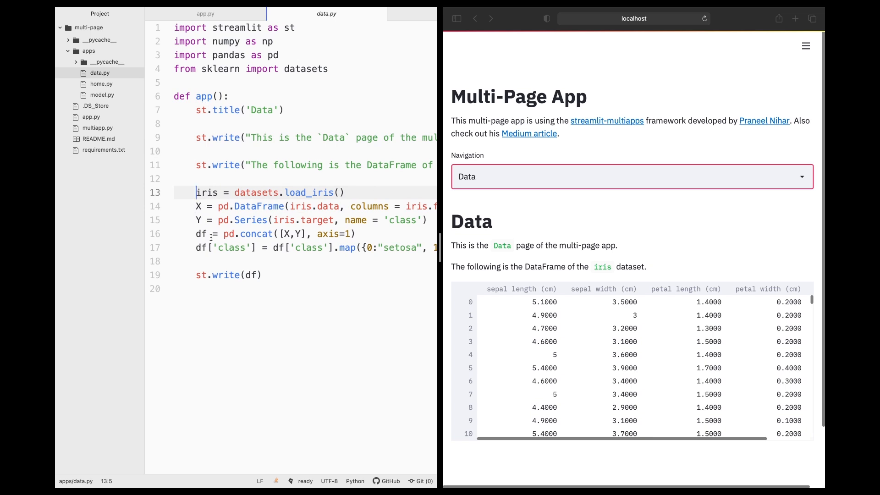
{"action": "mouse_move", "coordinate": [324, 262]}
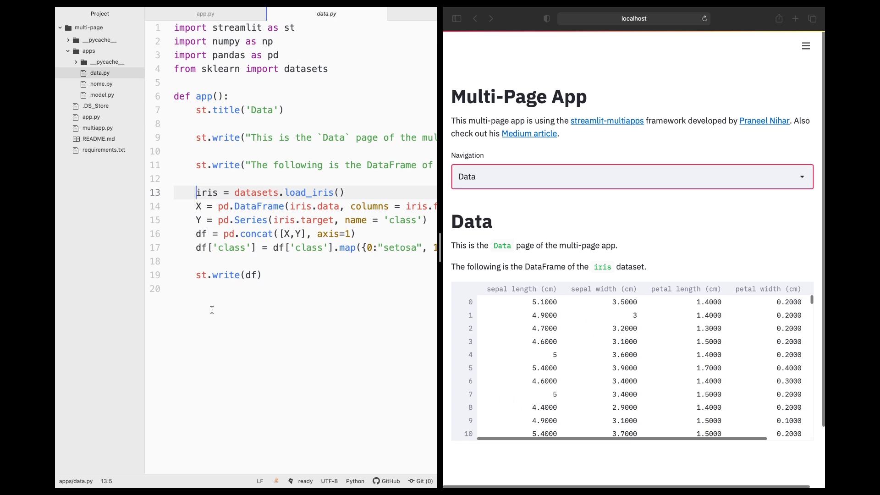
{"action": "mouse_move", "coordinate": [291, 282]}
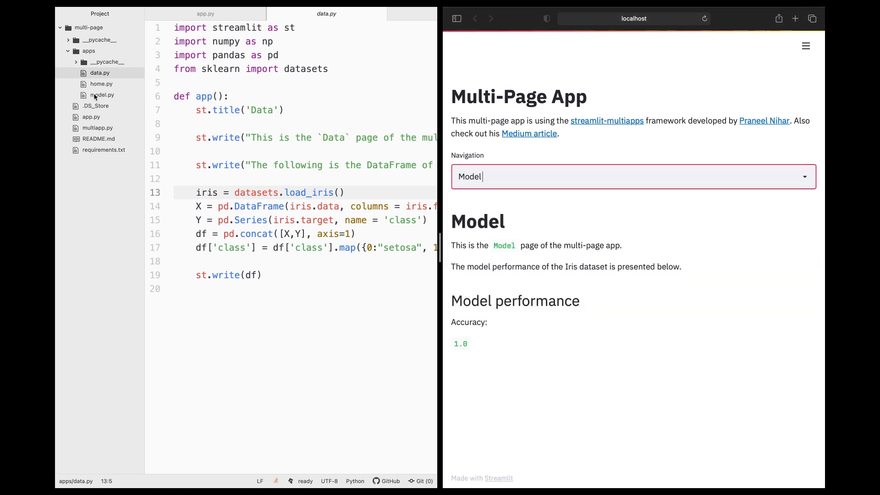
- Show model.py's random forest and accuracy code beside the app's Model page
{"action": "left_click", "coordinate": [96, 94]}
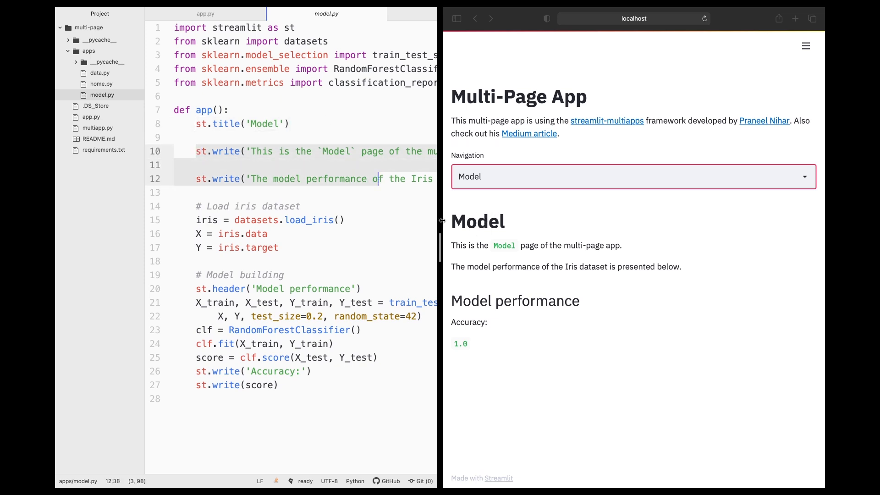
{"action": "mouse_move", "coordinate": [185, 210]}
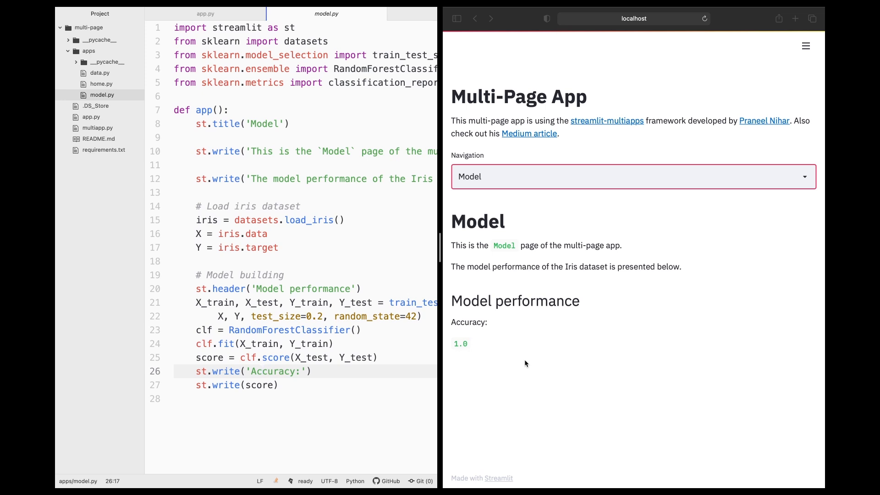
{"action": "mouse_move", "coordinate": [606, 132]}
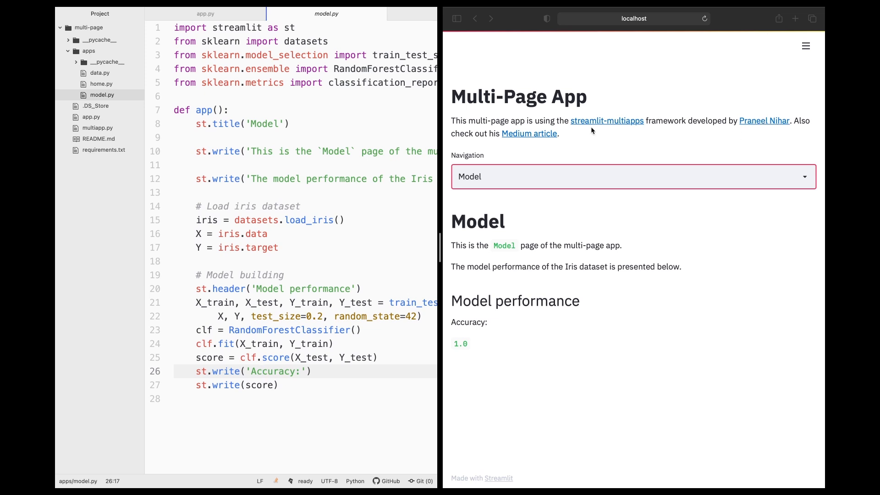
{"action": "mouse_move", "coordinate": [620, 104]}
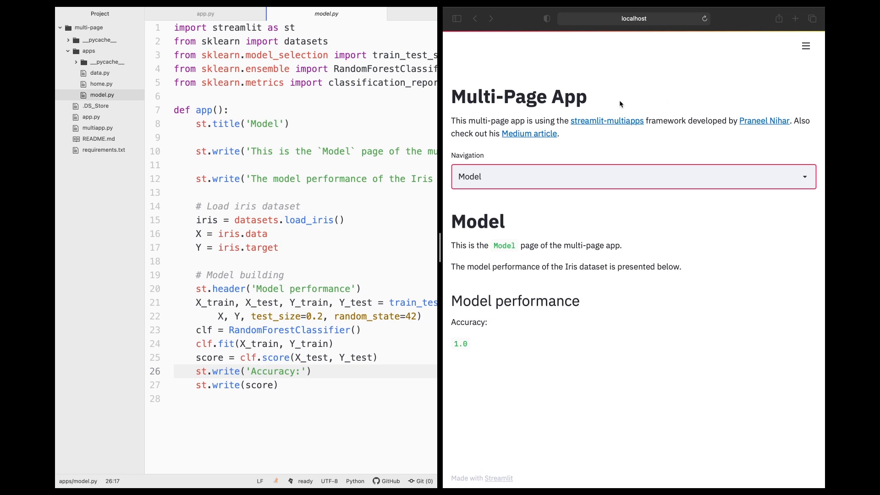
{"action": "mouse_move", "coordinate": [620, 123]}
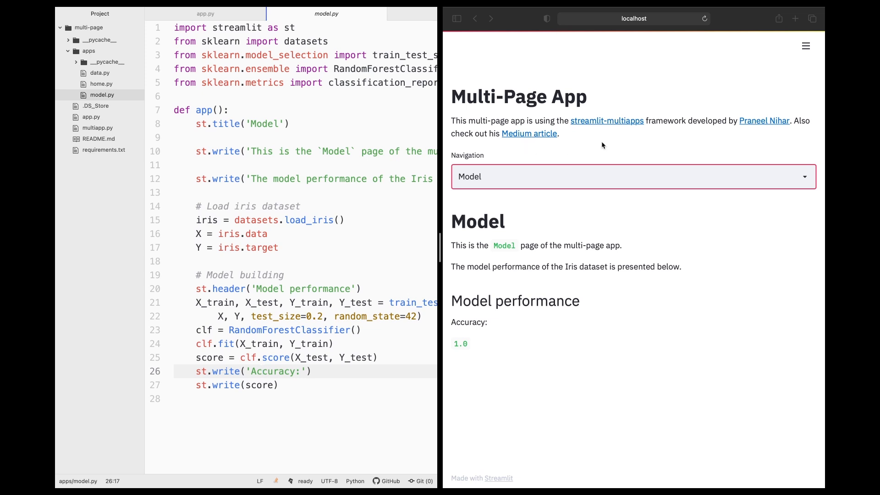
{"action": "left_click", "coordinate": [260, 371]}
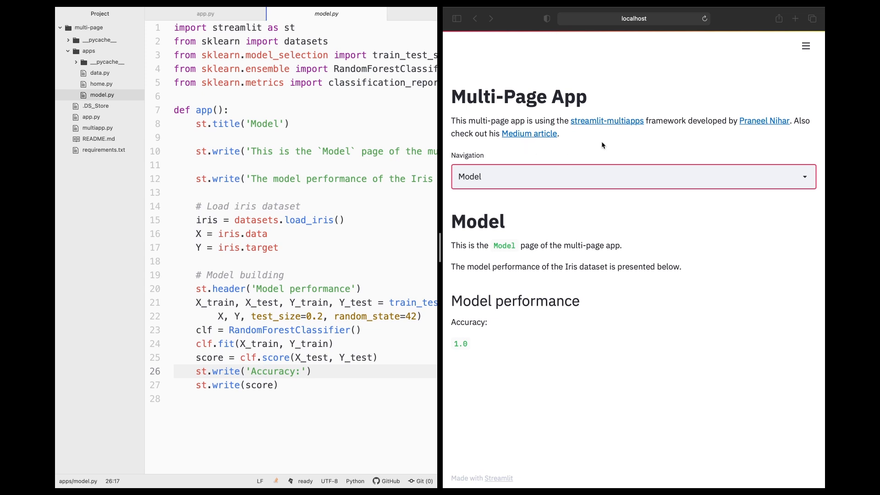
{"action": "left_click", "coordinate": [258, 371]}
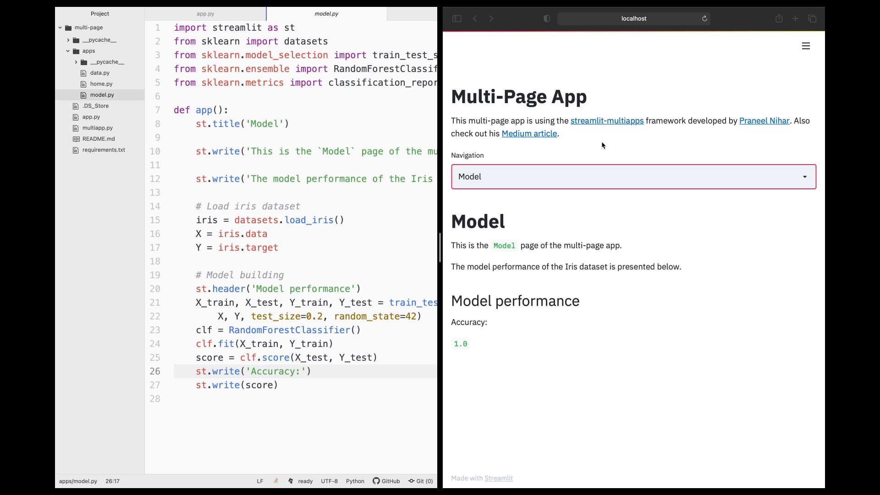
{"action": "left_click", "coordinate": [261, 371]}
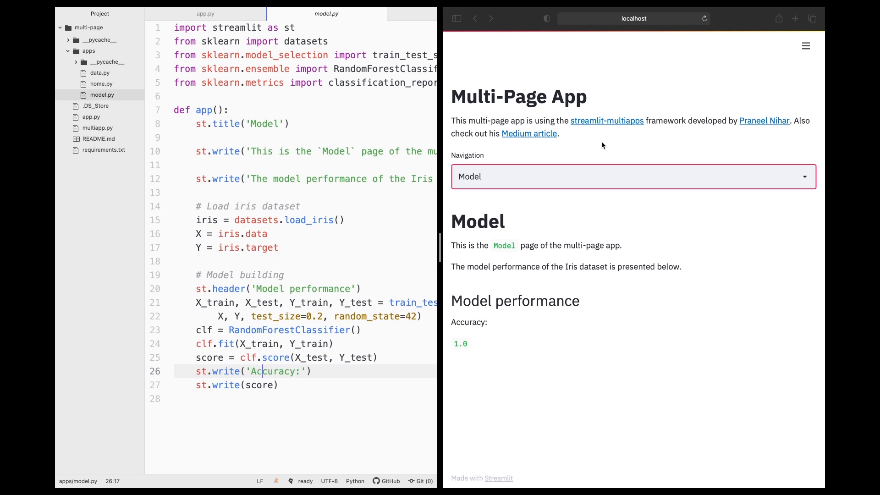